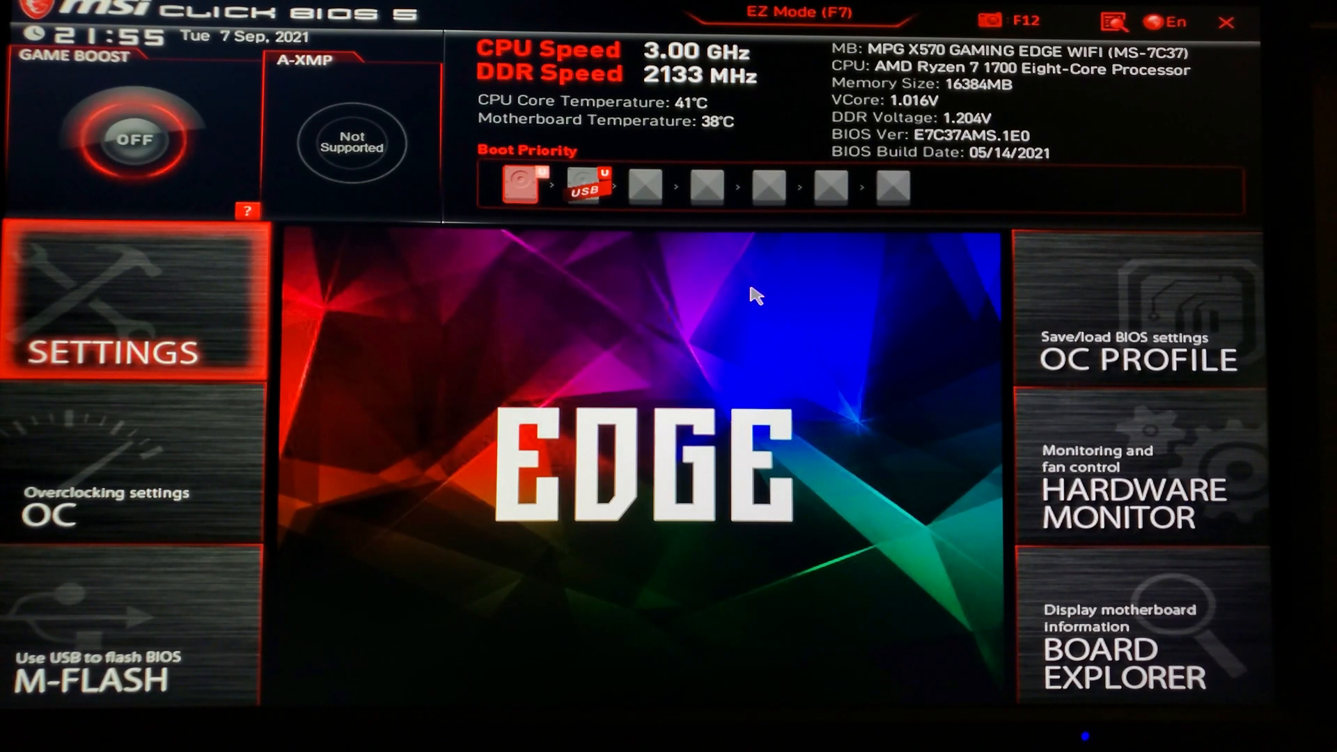
mouse_move(972, 167)
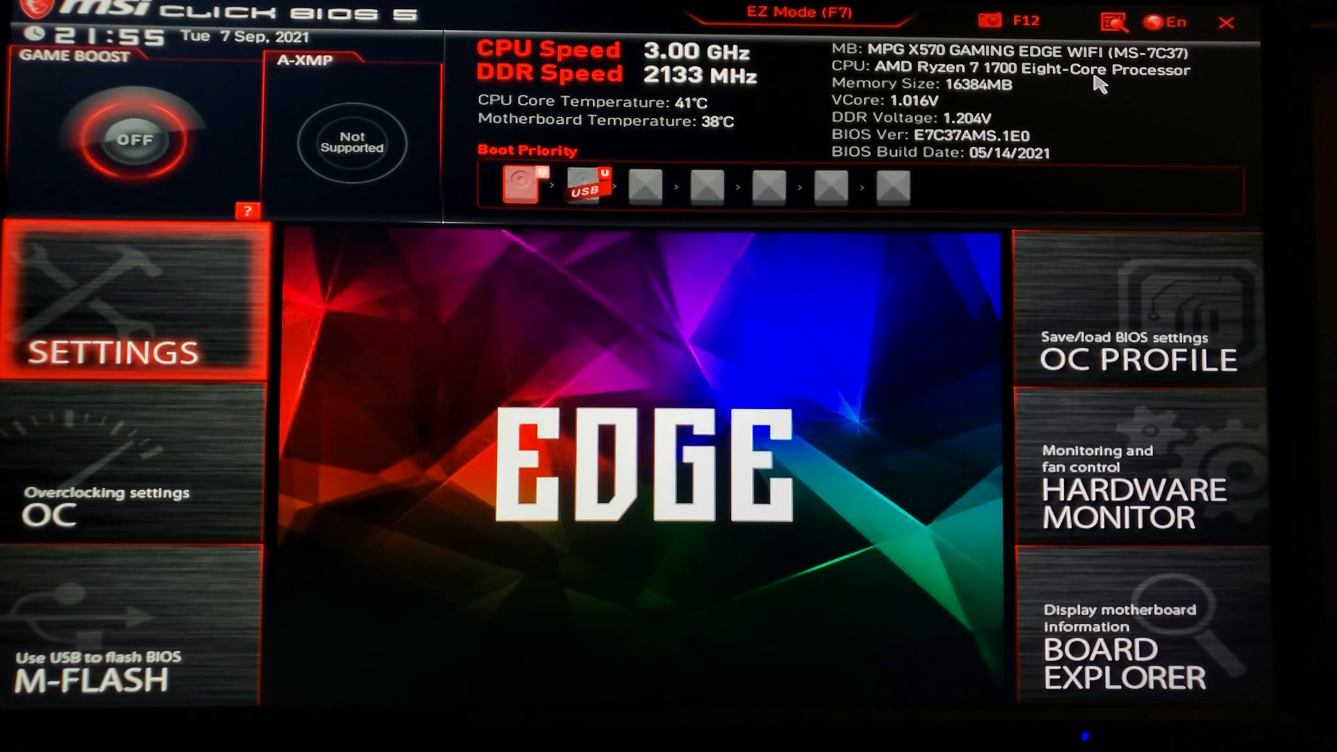
mouse_move(785, 153)
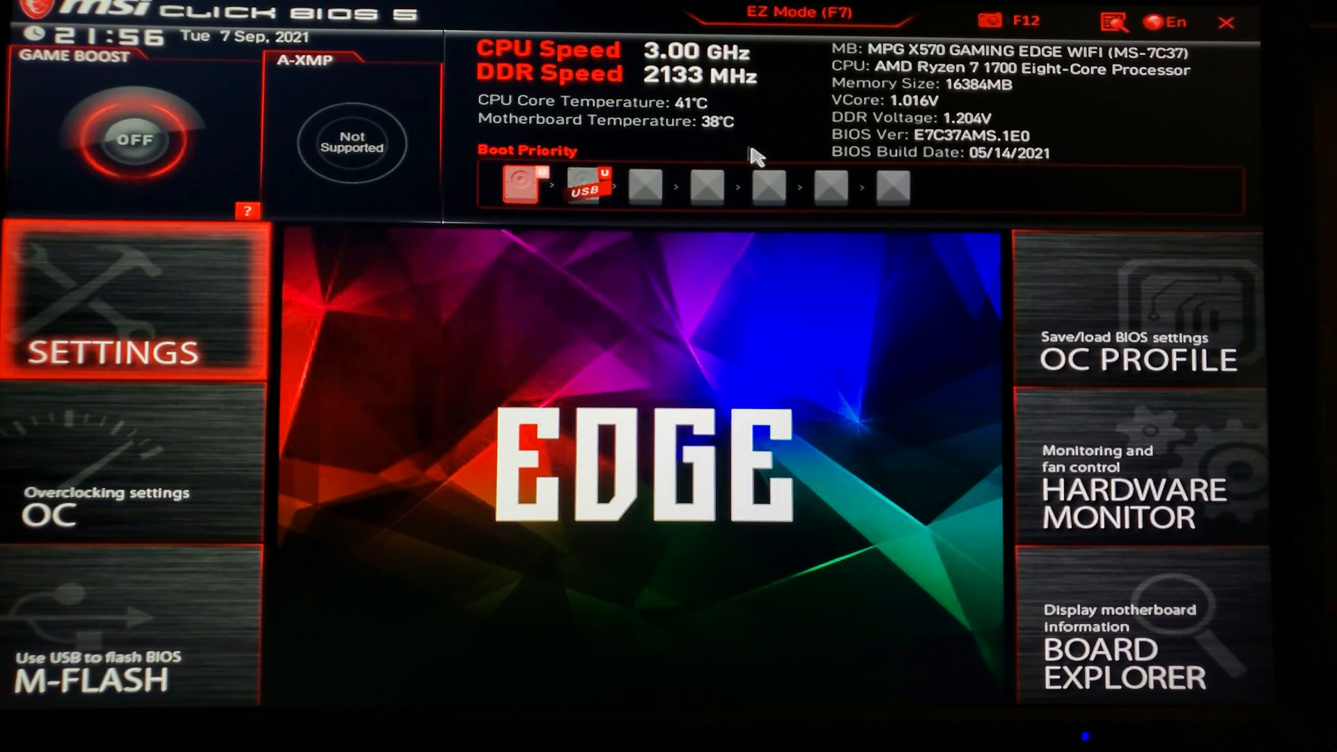
mouse_move(791, 369)
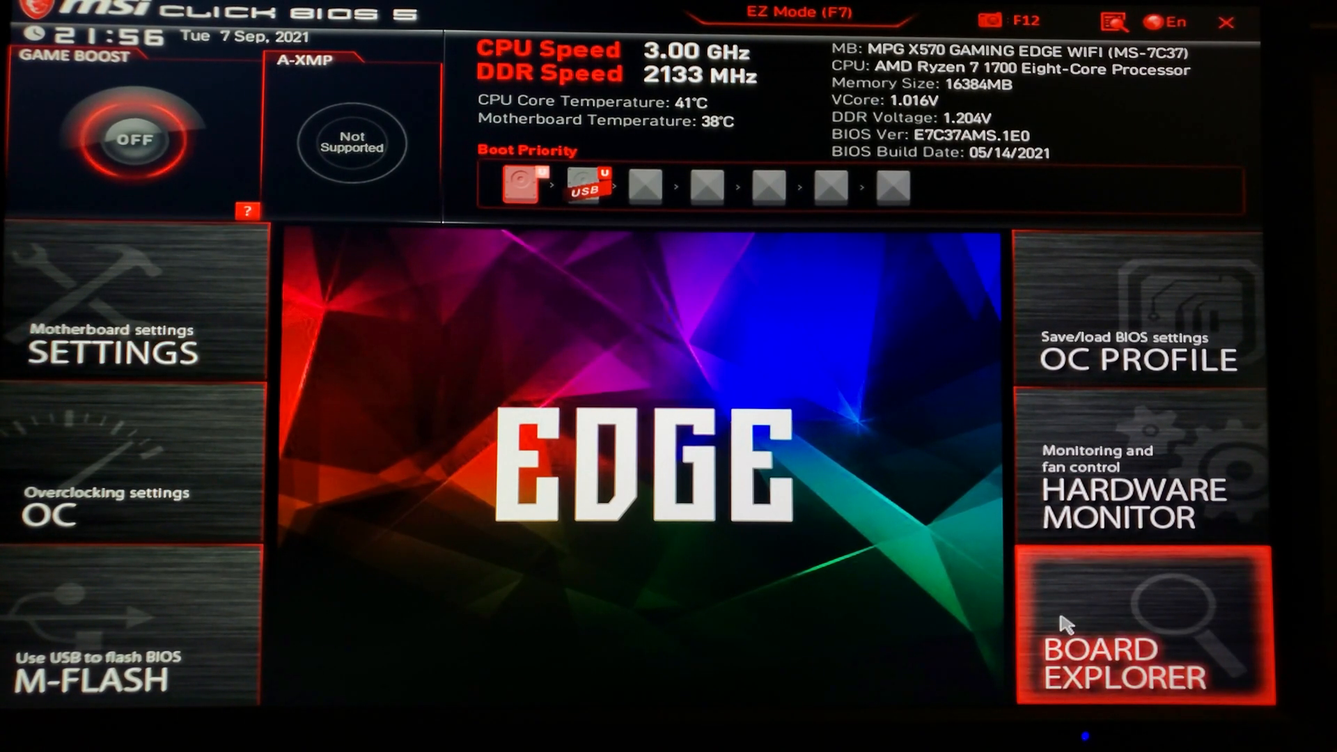
- Inspect the AMD Ryzen 7 1700 in Board Explorer's socket map, then close the map
click(1140, 642)
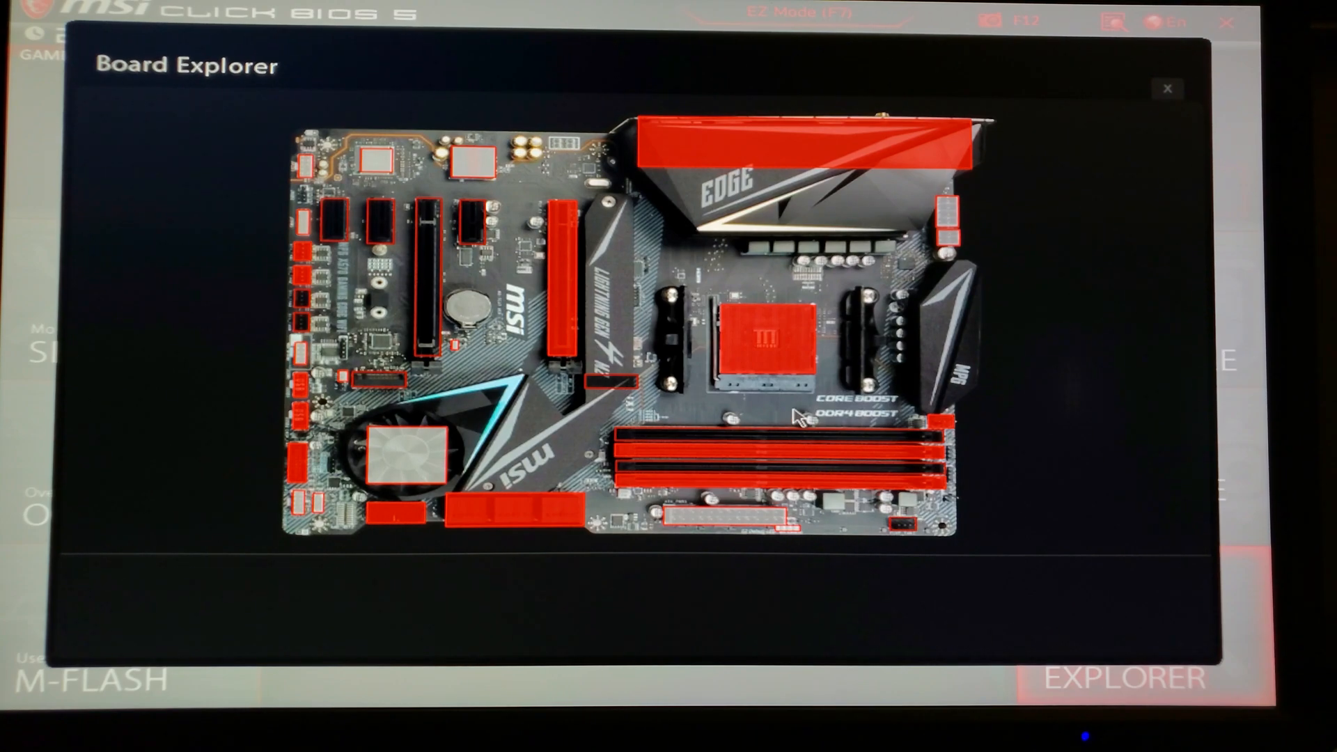
mouse_move(774, 368)
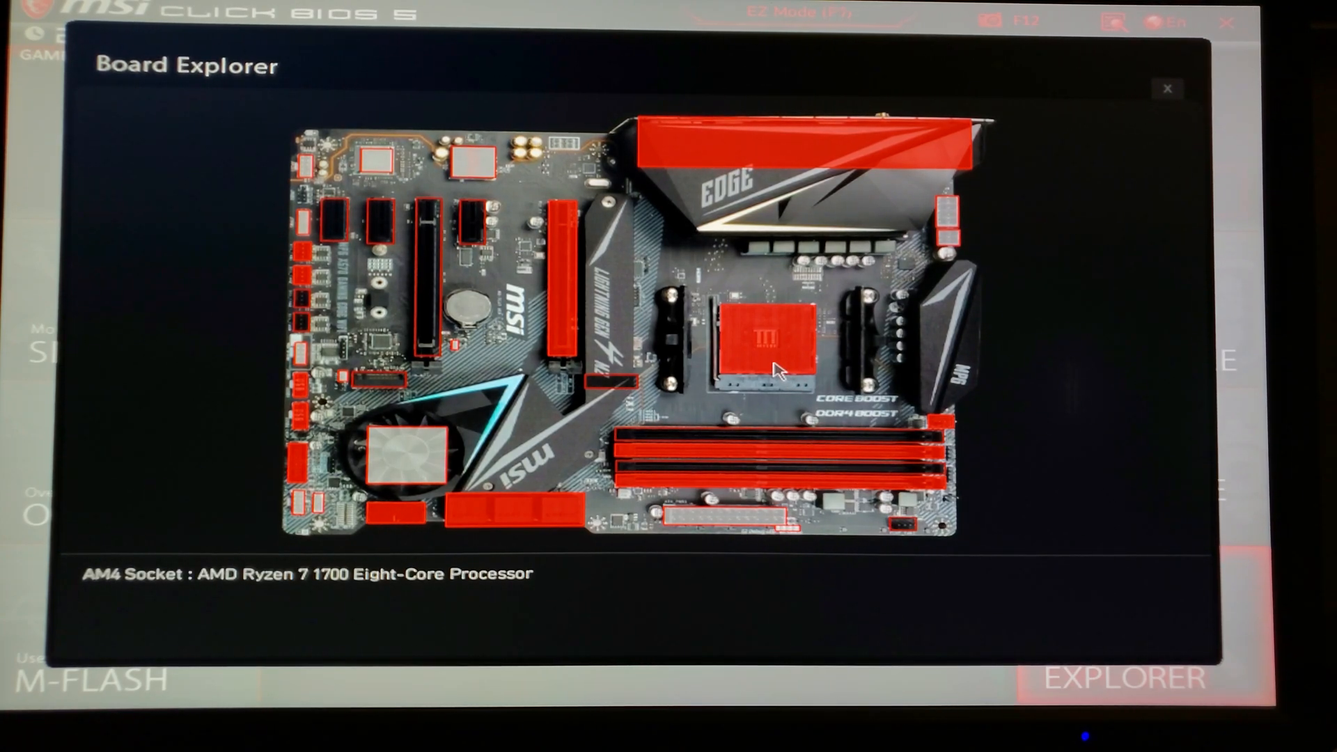
click(1167, 88)
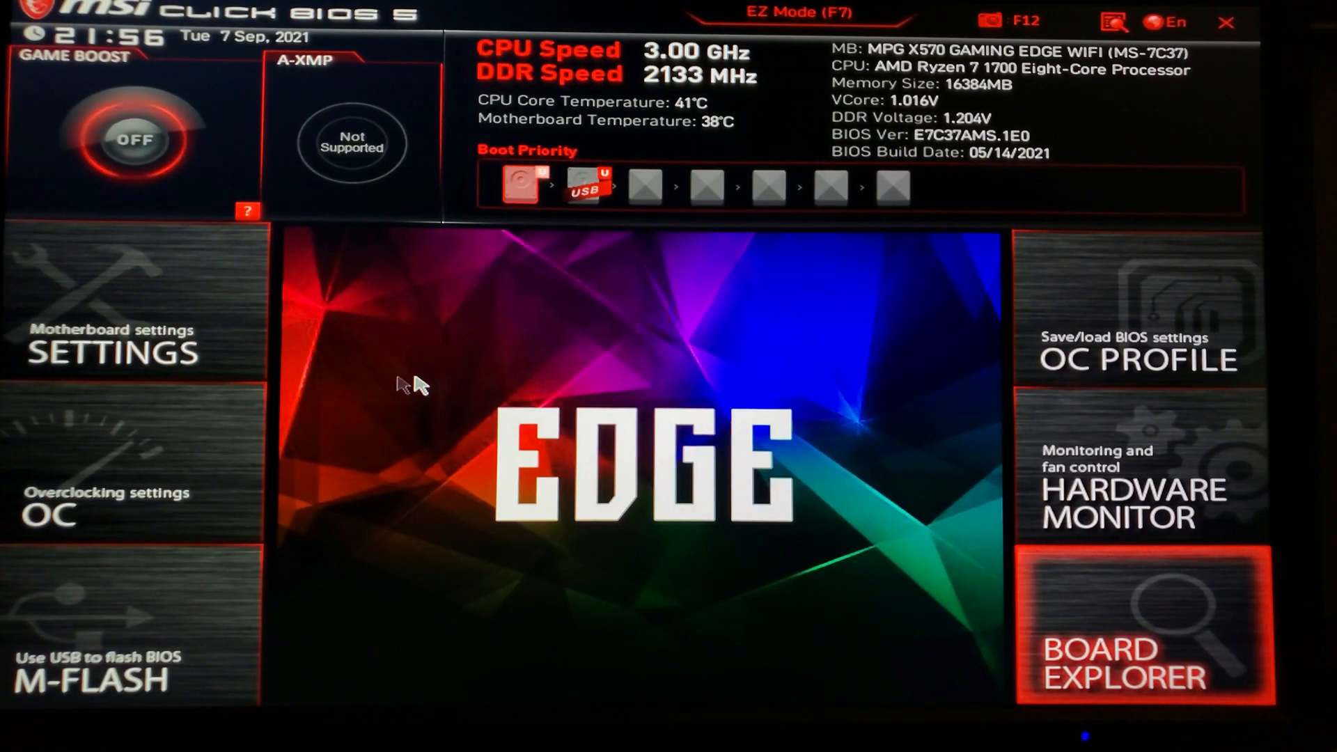
mouse_move(512, 444)
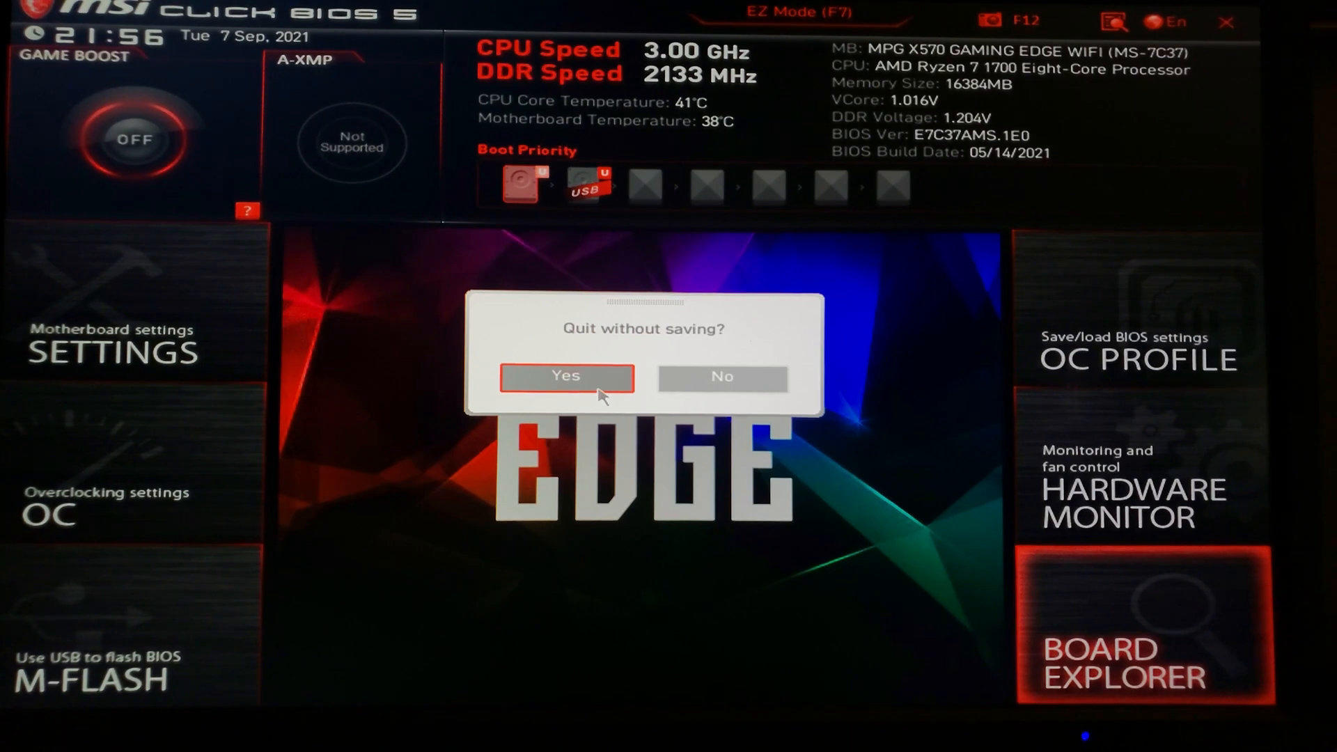
click(566, 376)
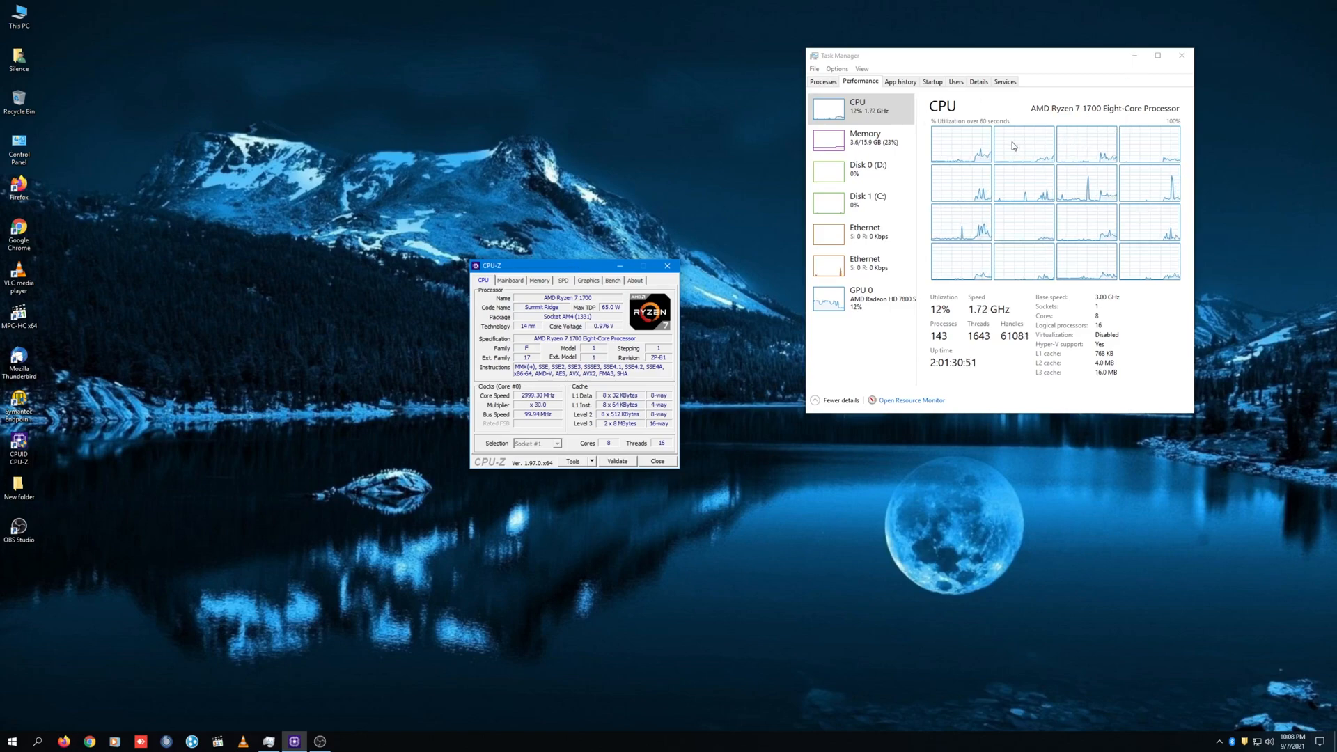
mouse_move(723, 249)
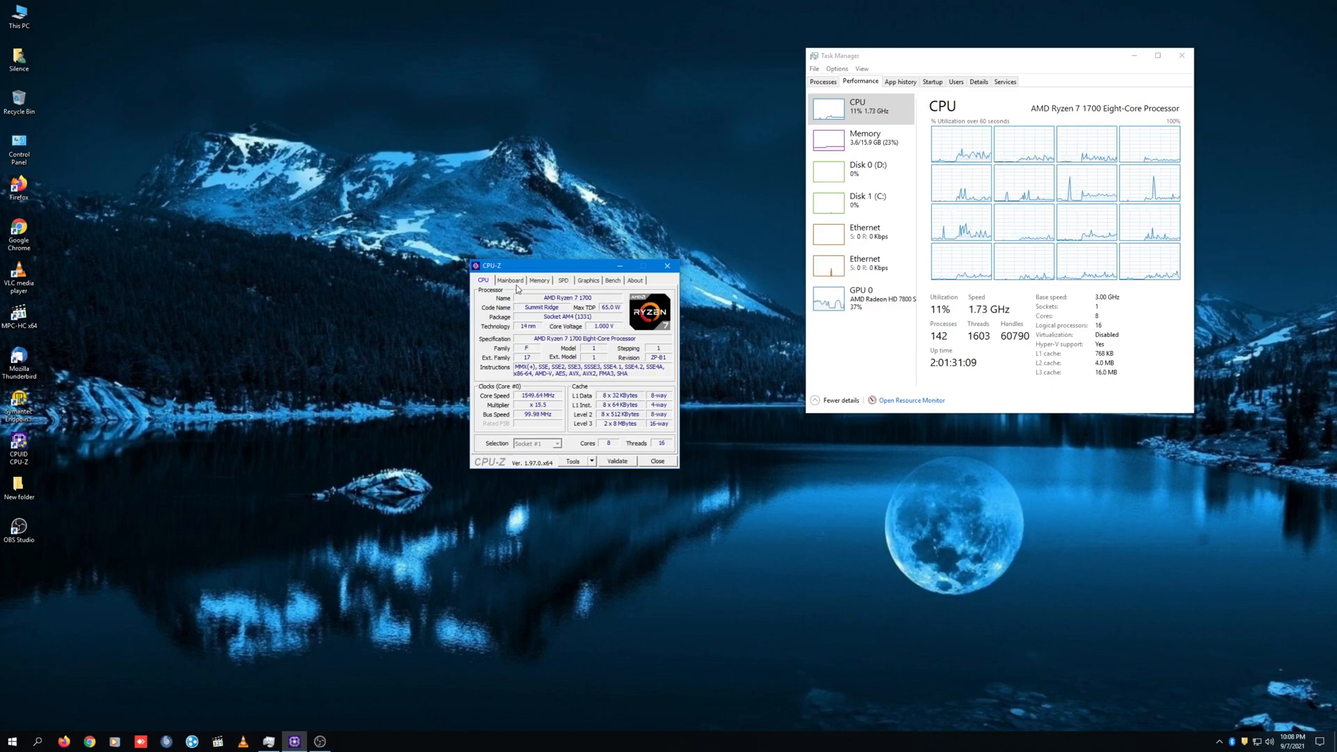
- Show the Mainboard tab: MSI X570 Gaming Edge WiFi, BIOS 05/14/2021, AGESA 1.2.0.2
click(509, 280)
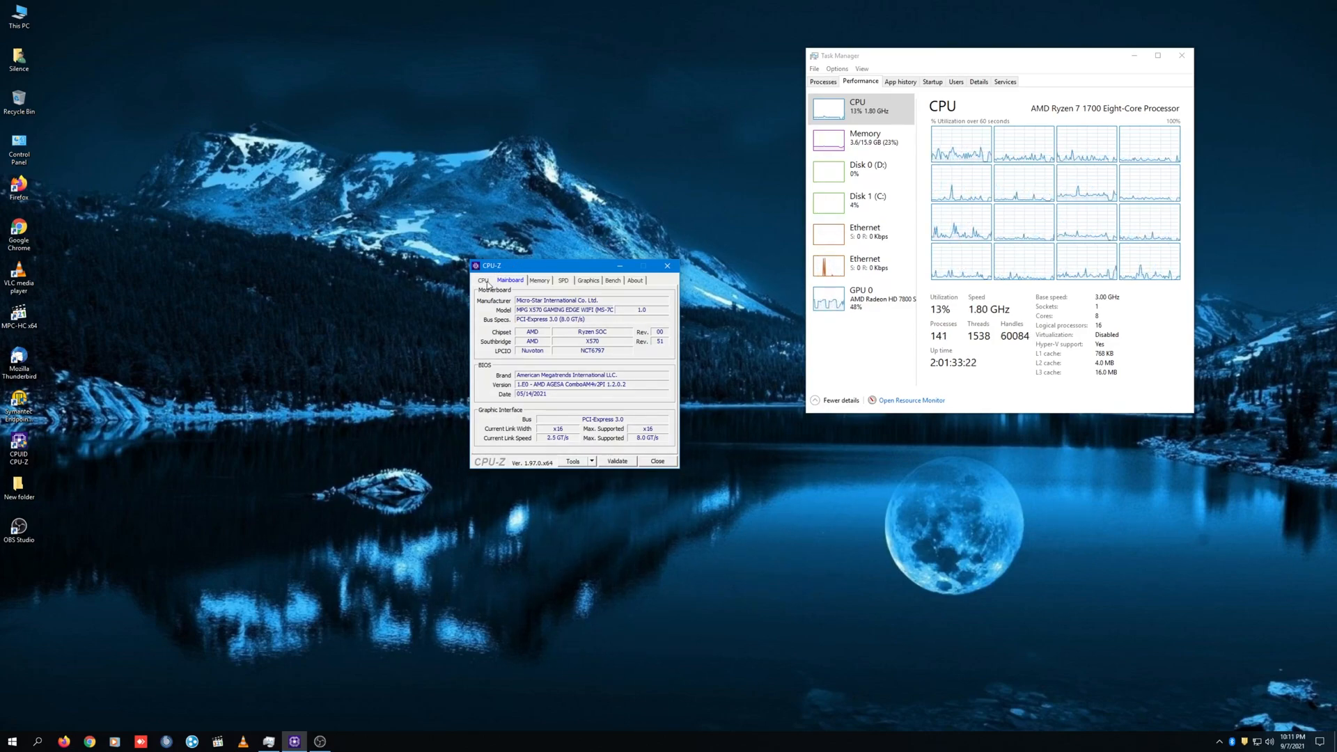
- Switch back to the CPU tab showing the Ryzen 7 1700 near 1500 MHz
click(483, 280)
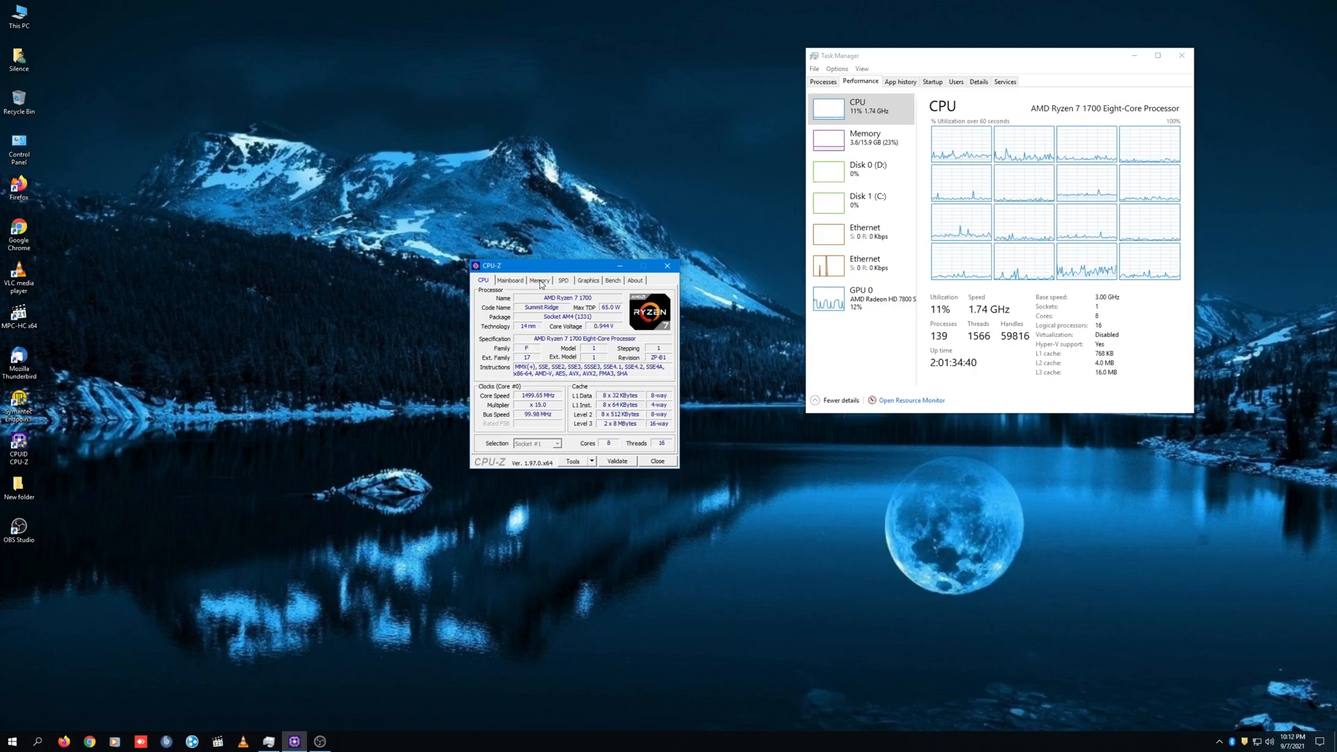
click(539, 280)
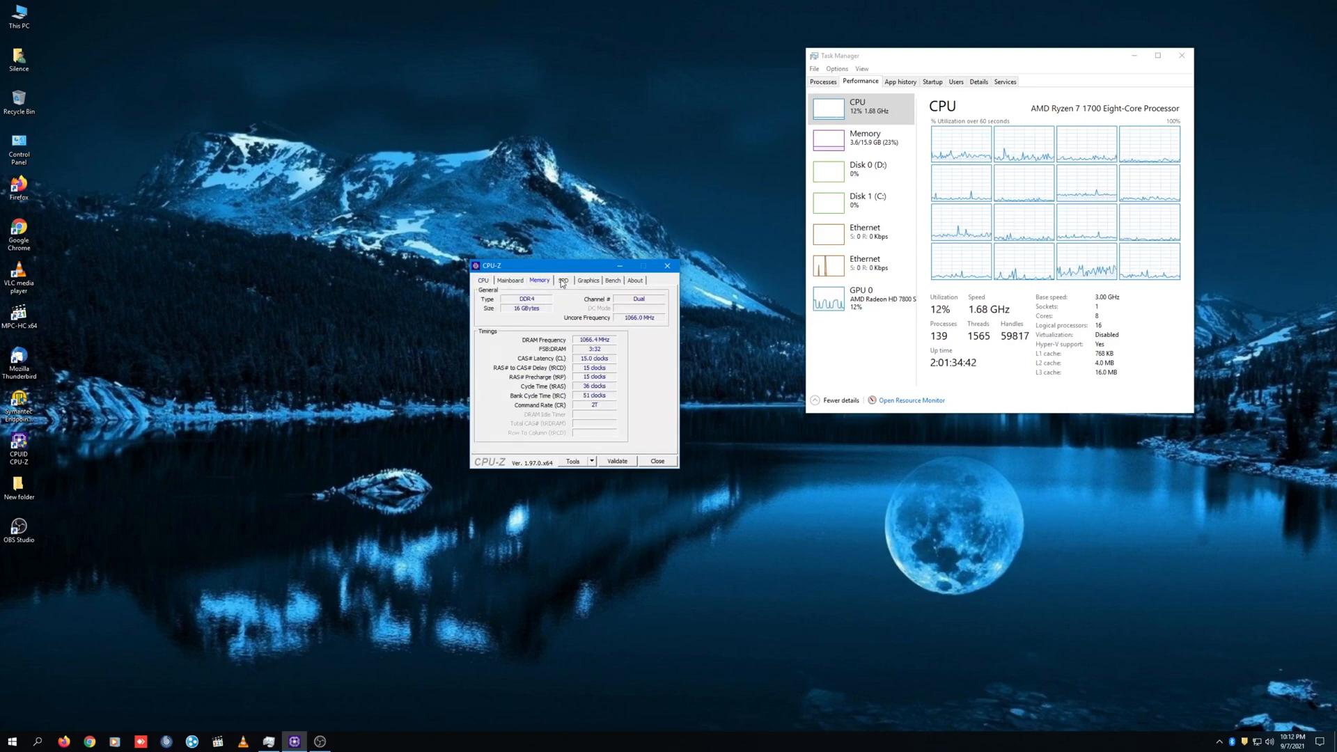
click(564, 280)
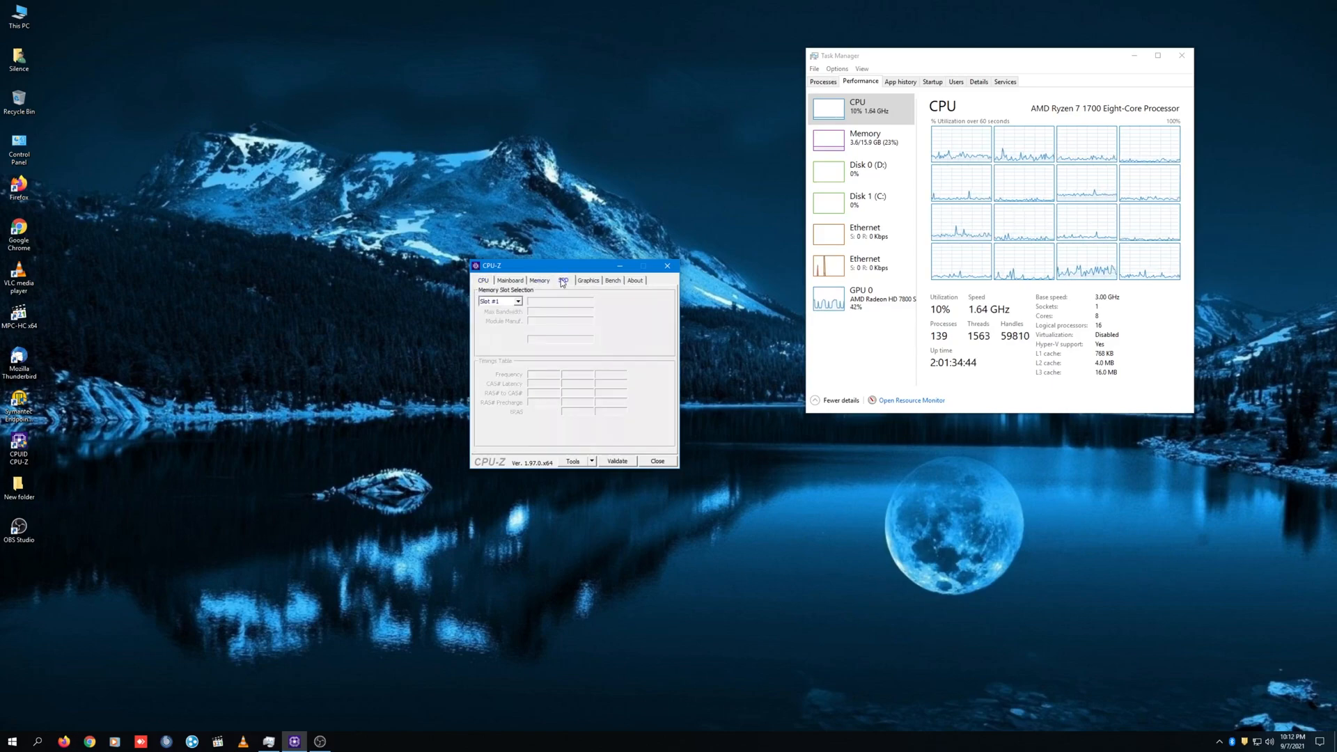
click(588, 280)
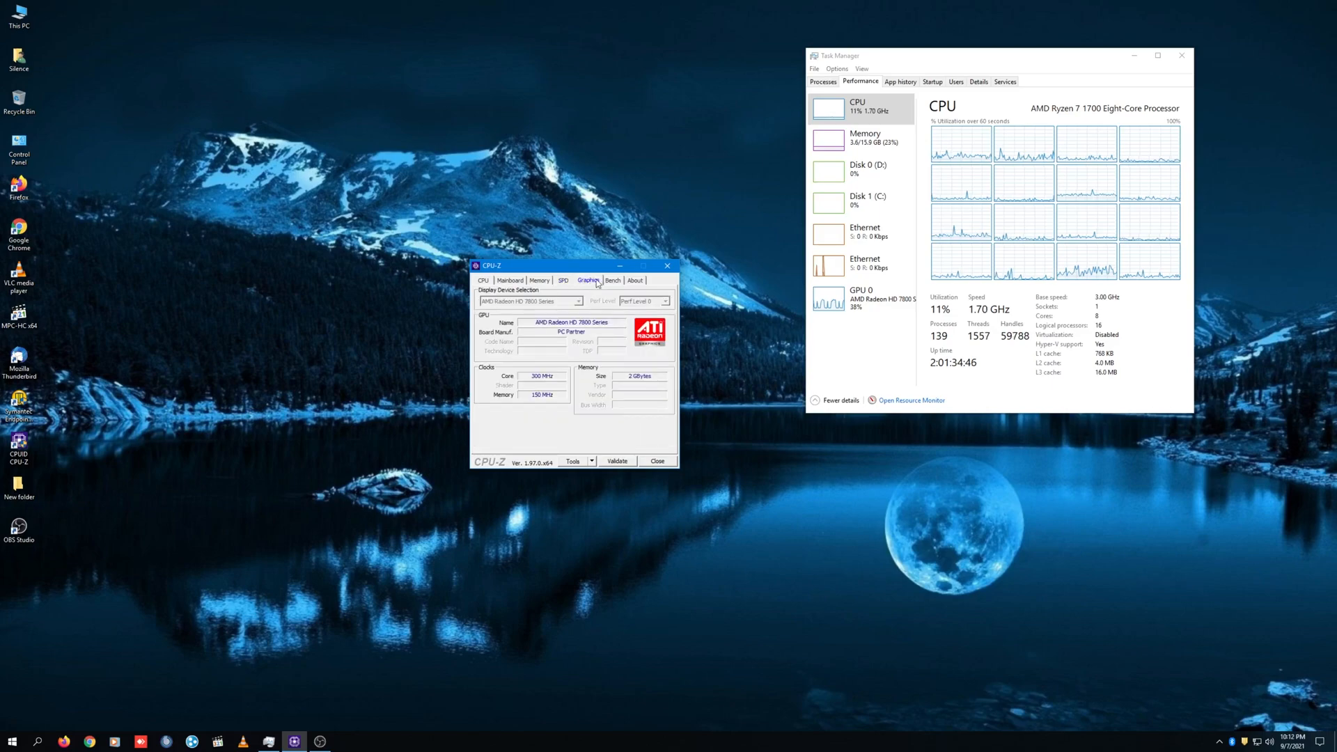
click(612, 280)
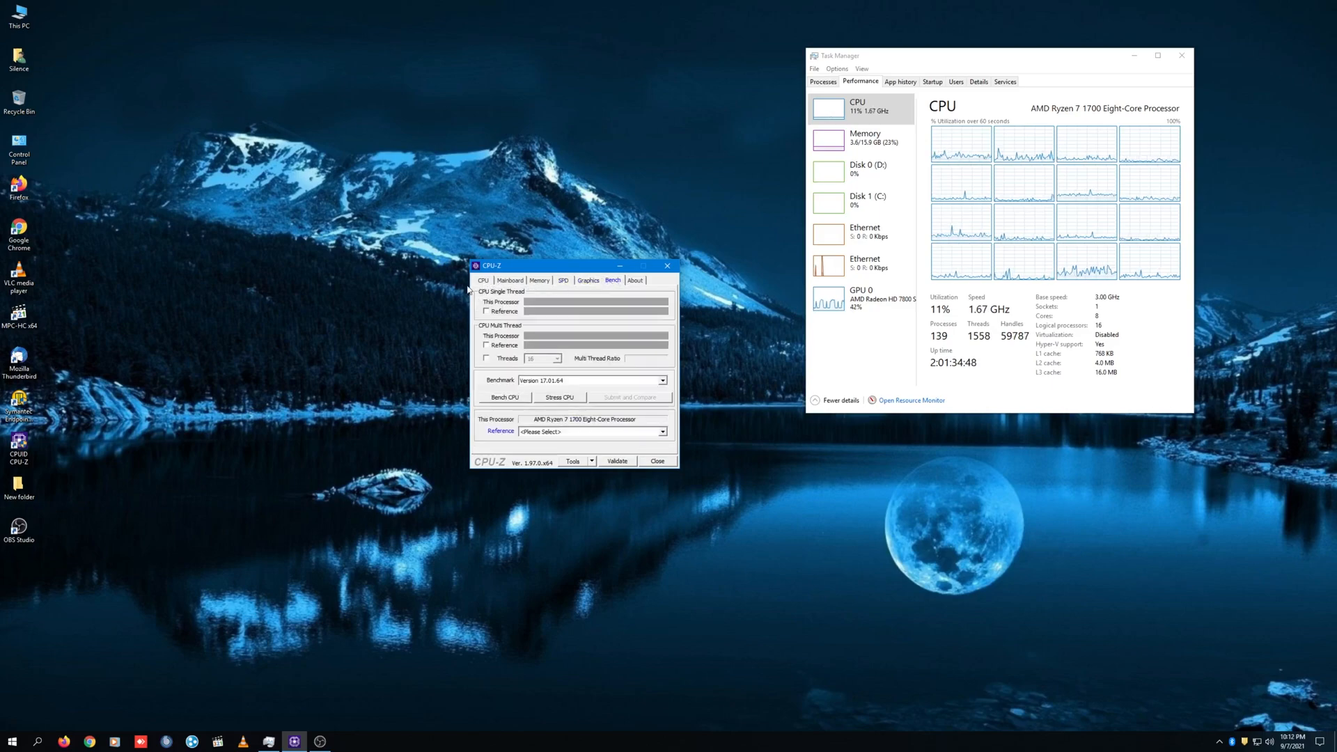
click(482, 280)
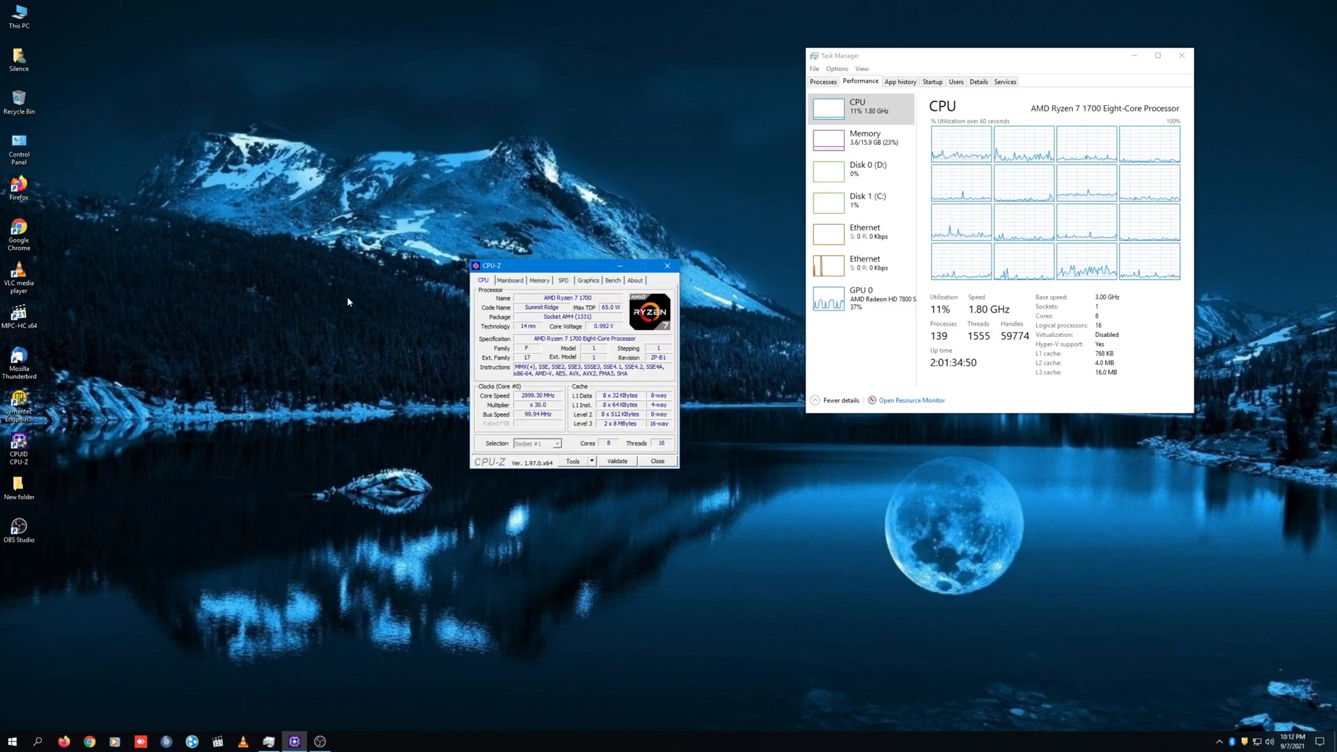